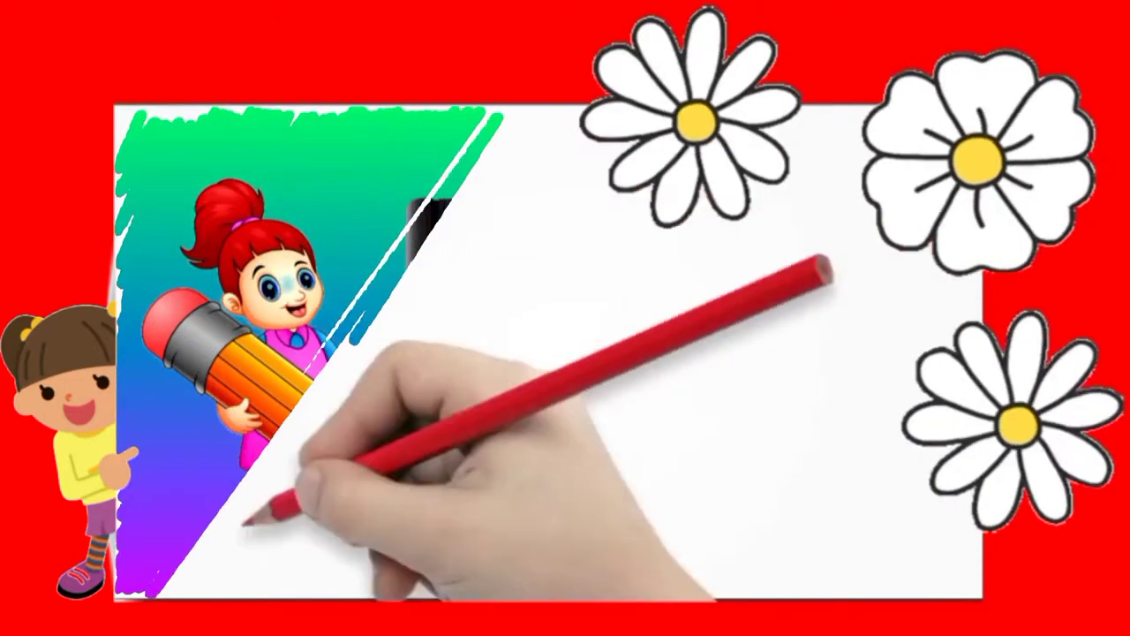
click(349, 39)
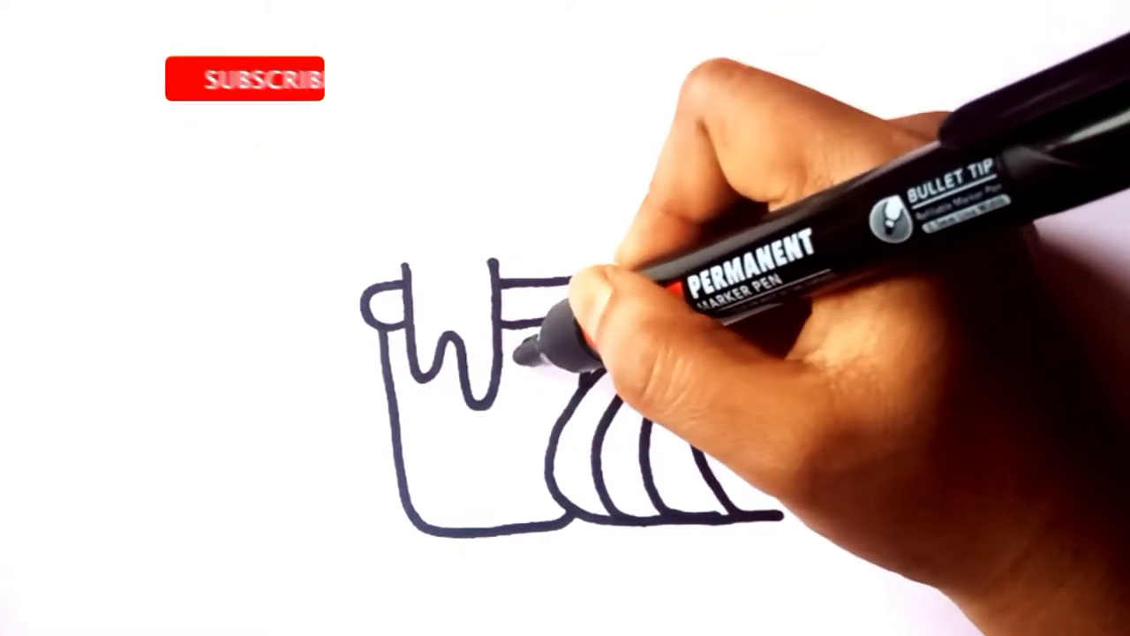
click(247, 74)
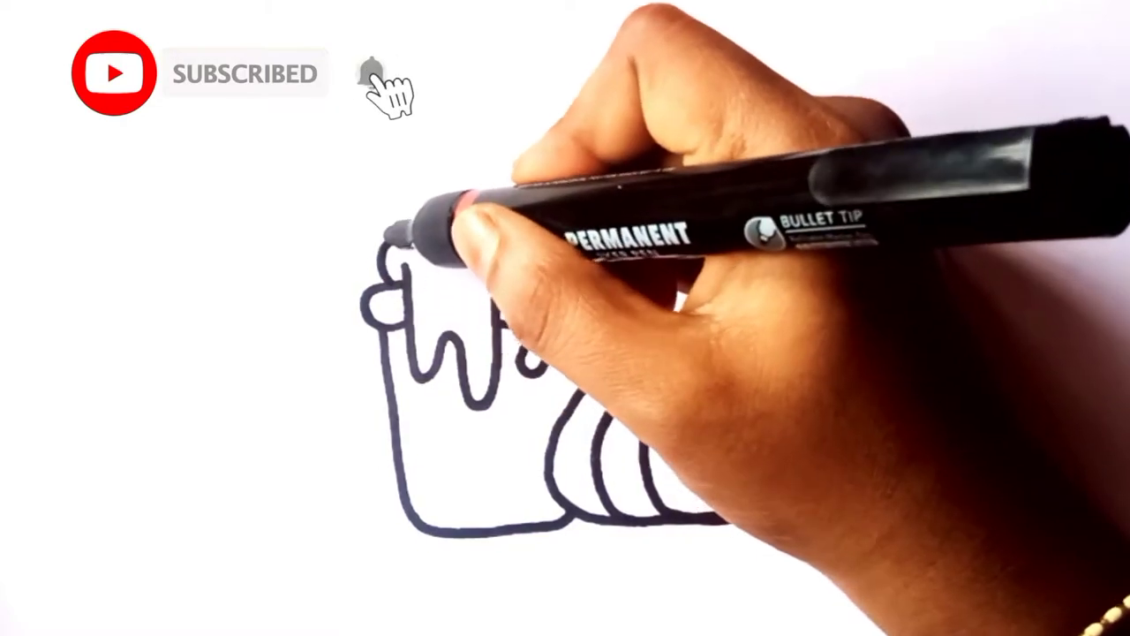